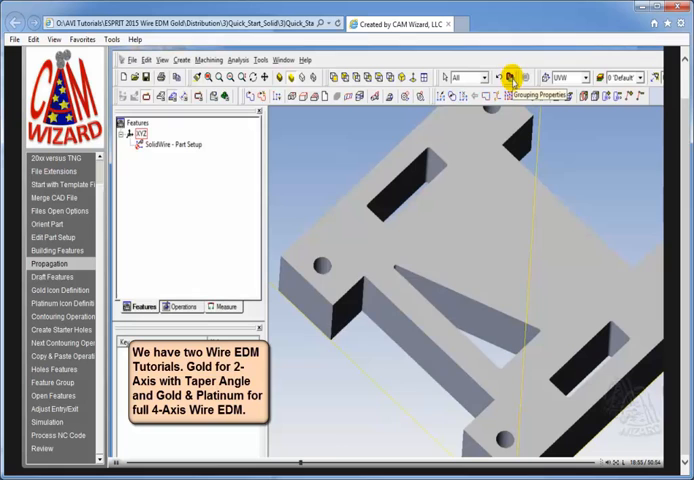
# Set face propagation to Vertical Faces in Chaining Properties, restricted to Wire EDM walls only.
pyautogui.click(512, 80)
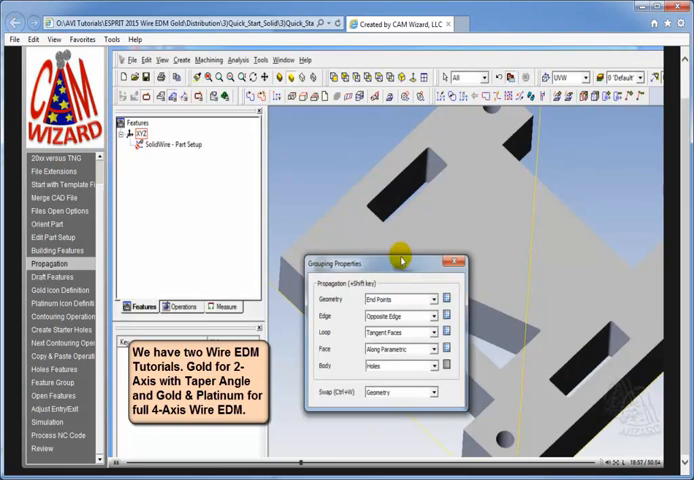
pyautogui.moveTo(400, 348)
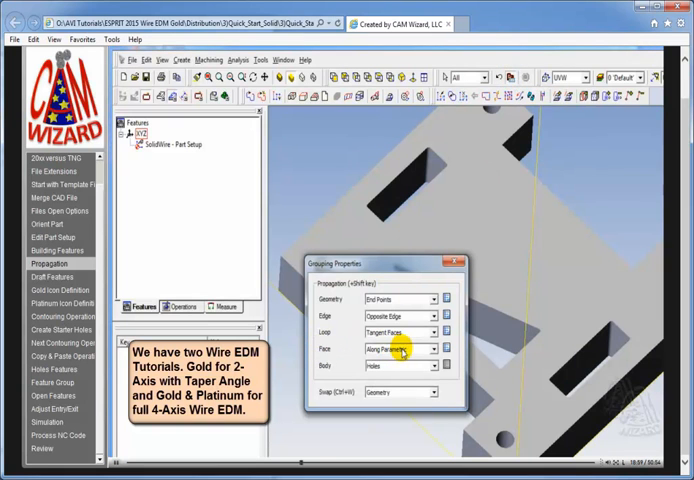
pyautogui.click(428, 348)
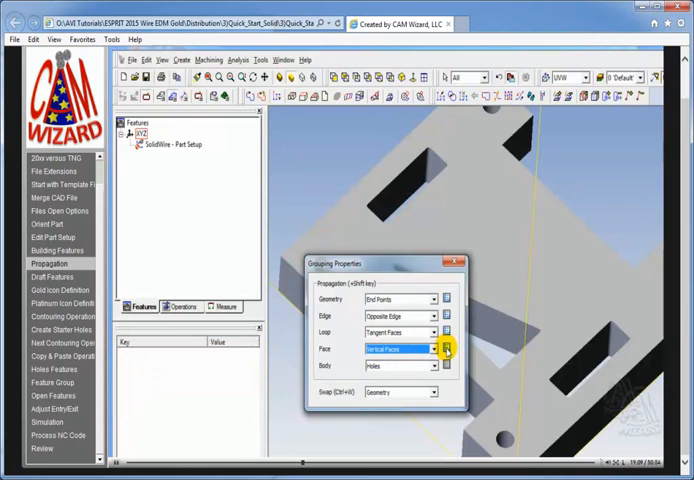
pyautogui.click(444, 348)
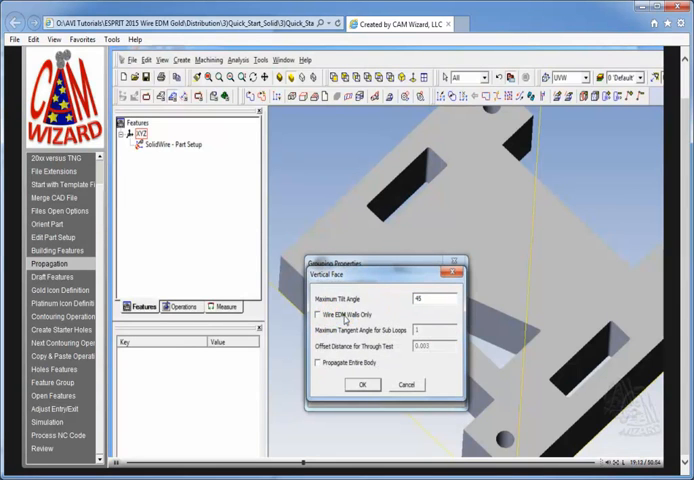
pyautogui.click(318, 316)
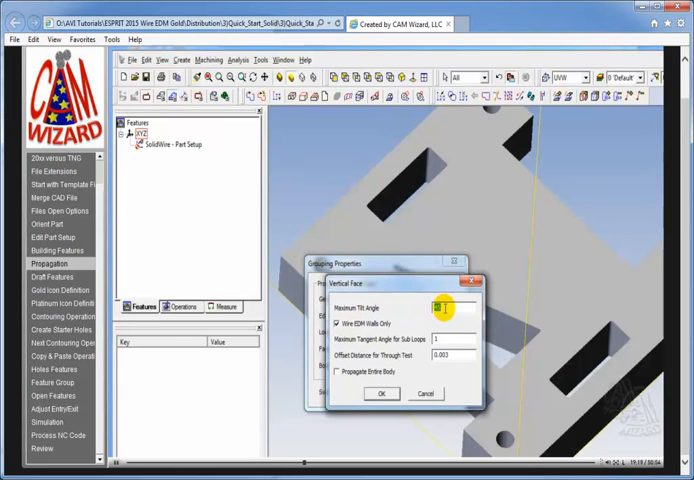
pyautogui.click(444, 304)
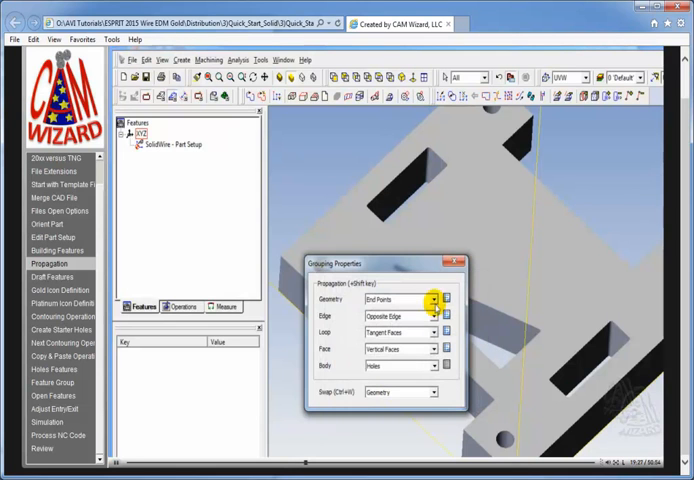
# Apply and close the Chaining Properties with the vertical-face settings.
pyautogui.click(448, 262)
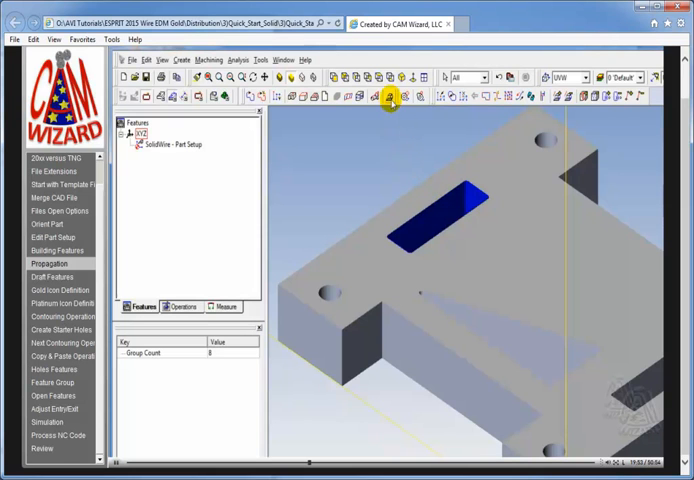
pyautogui.moveTo(388, 96)
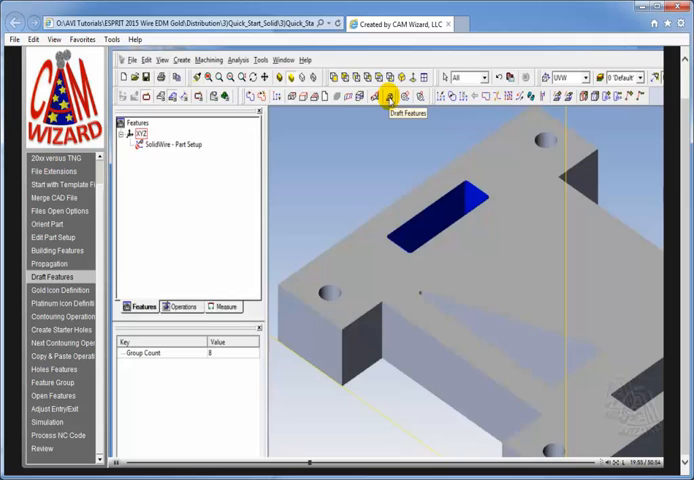
# Start draft feature recognition with Die kept as the part type.
pyautogui.click(386, 96)
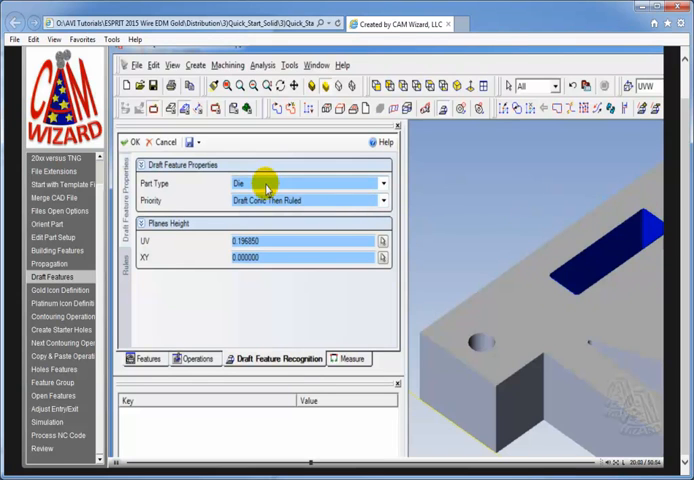
pyautogui.click(384, 184)
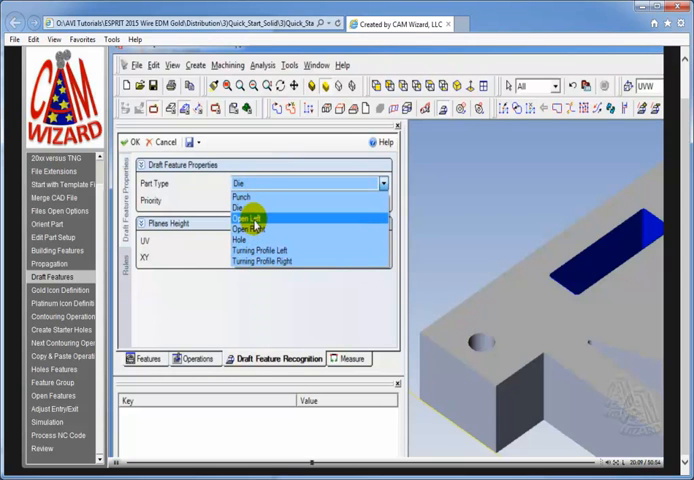
pyautogui.moveTo(260, 228)
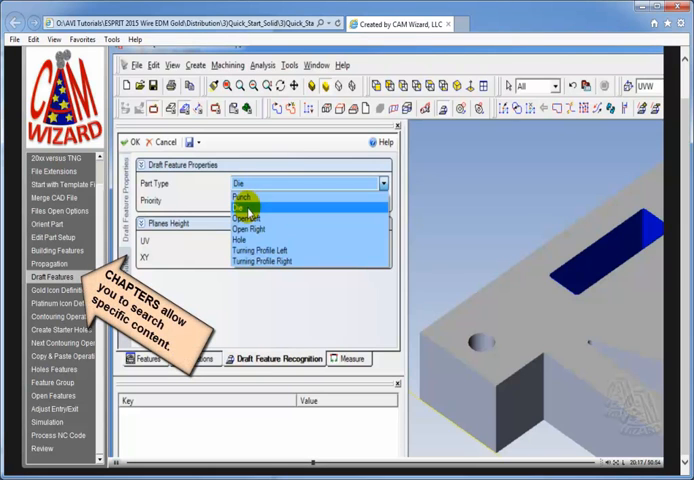
pyautogui.click(256, 200)
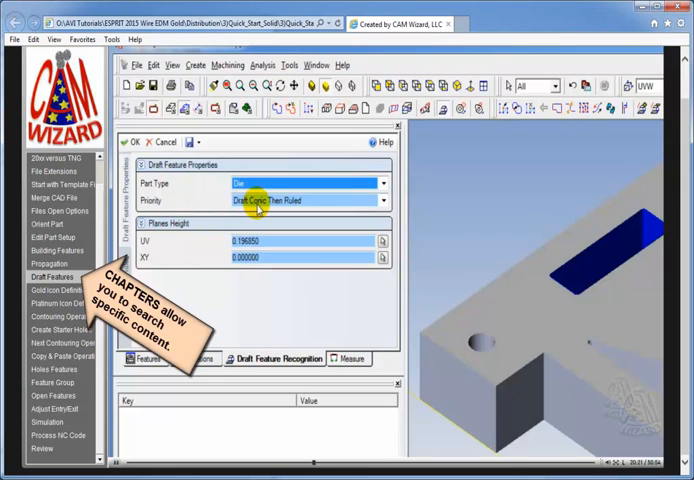
# Keep Draft Cone Then Ruled as the draft recognition priority.
pyautogui.click(384, 200)
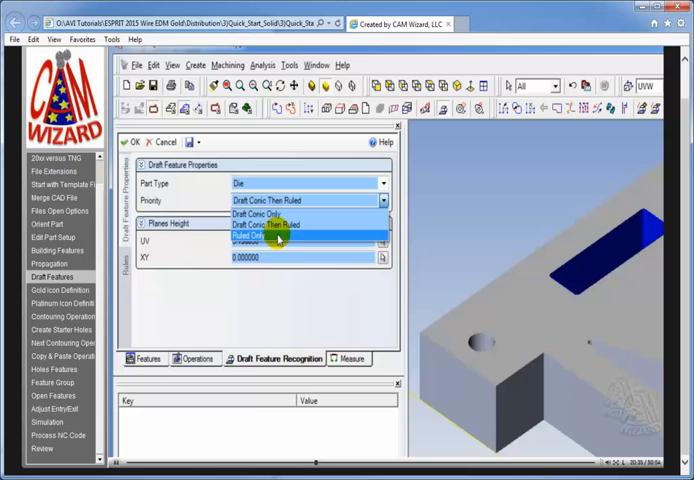
pyautogui.moveTo(284, 232)
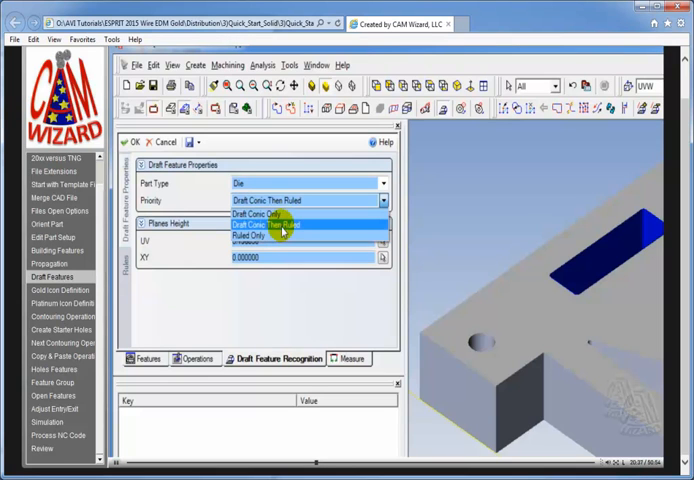
pyautogui.click(280, 226)
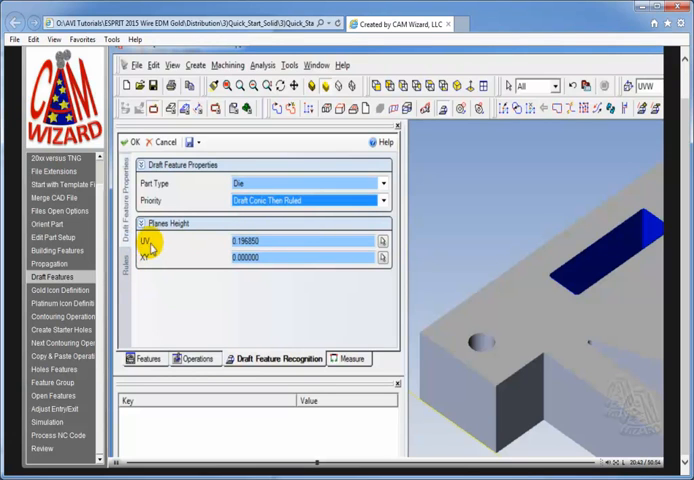
pyautogui.moveTo(200, 252)
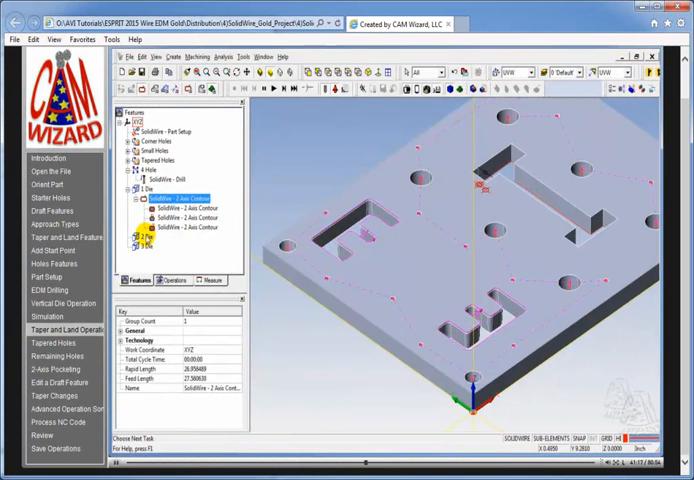
# Browse the Machining menu for the die project's SolidWire operation commands.
pyautogui.click(152, 246)
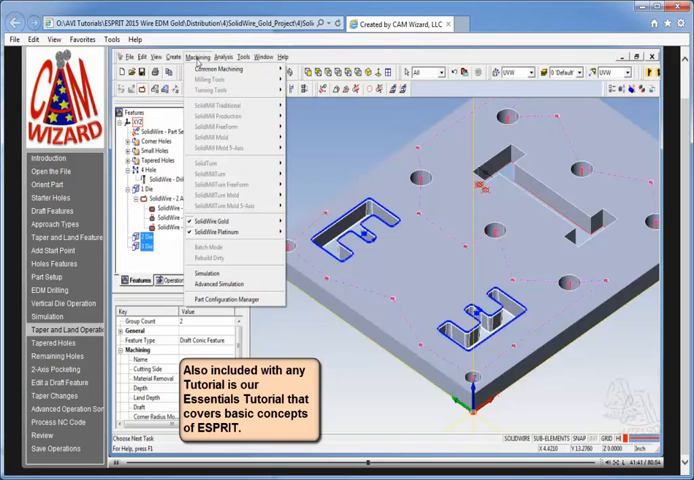
pyautogui.click(226, 220)
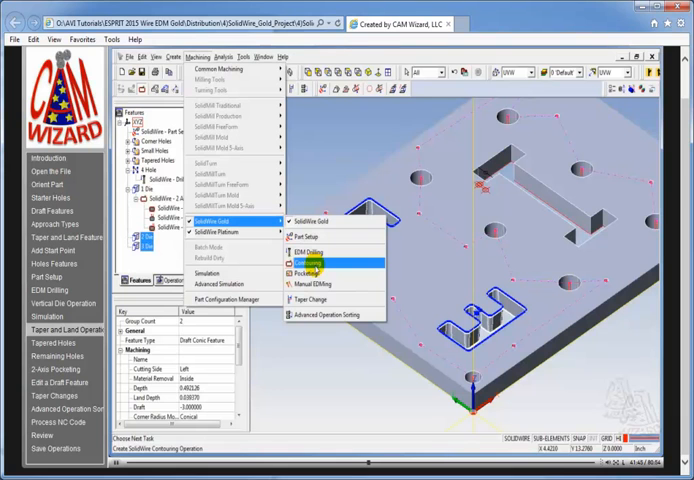
# Create a SolidWire 2 Axis Contour operation and review its settings page.
pyautogui.click(308, 262)
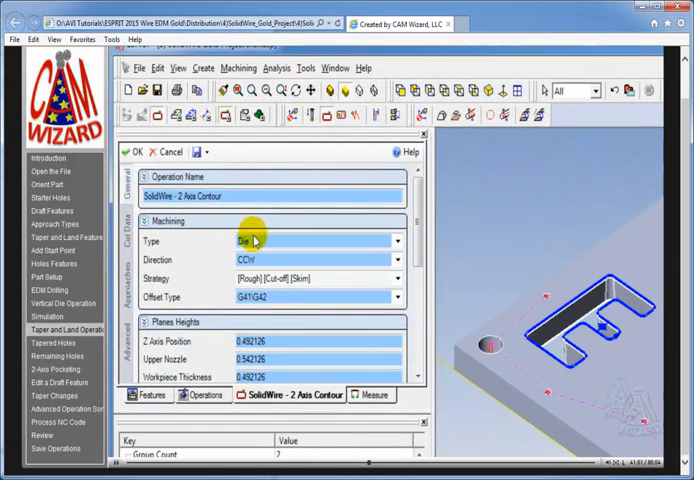
pyautogui.scroll(-3)
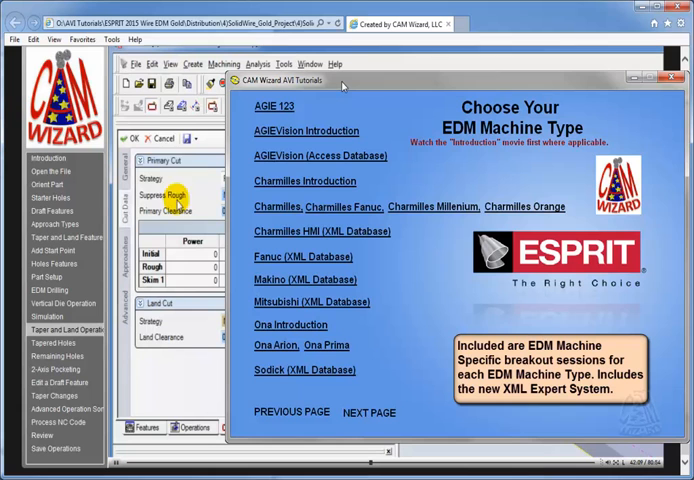
pyautogui.moveTo(196, 312)
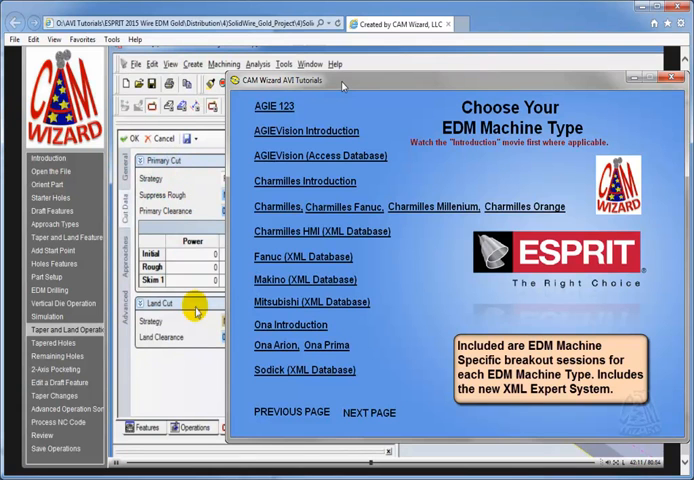
pyautogui.moveTo(180, 328)
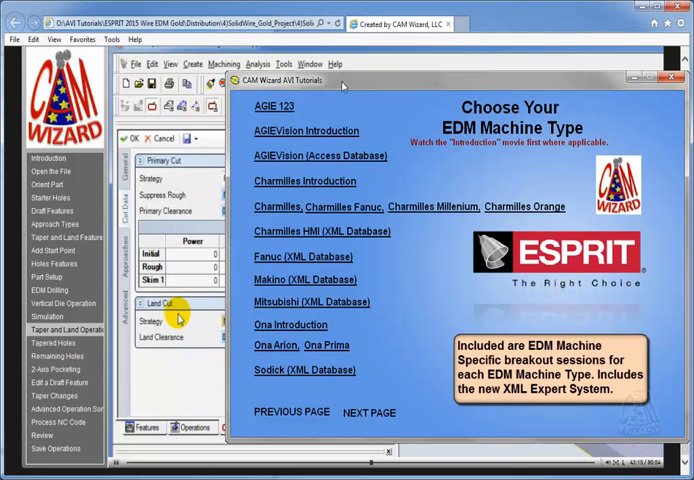
pyautogui.moveTo(176, 318)
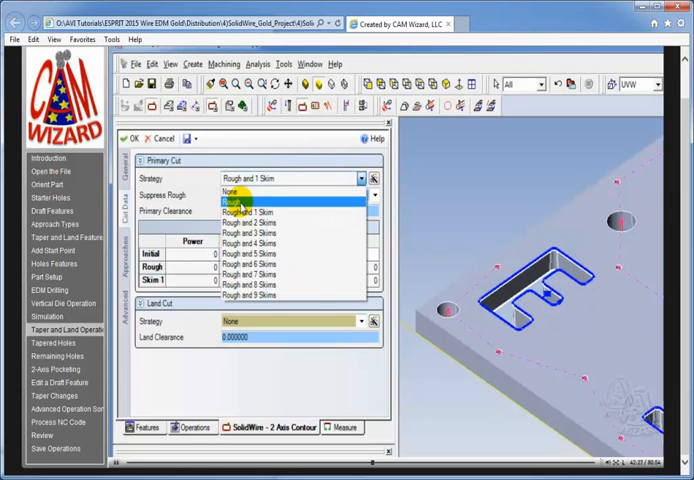
# Set the primary cut strategy to Rough and 1 Skim with land cut strategy None.
pyautogui.click(240, 206)
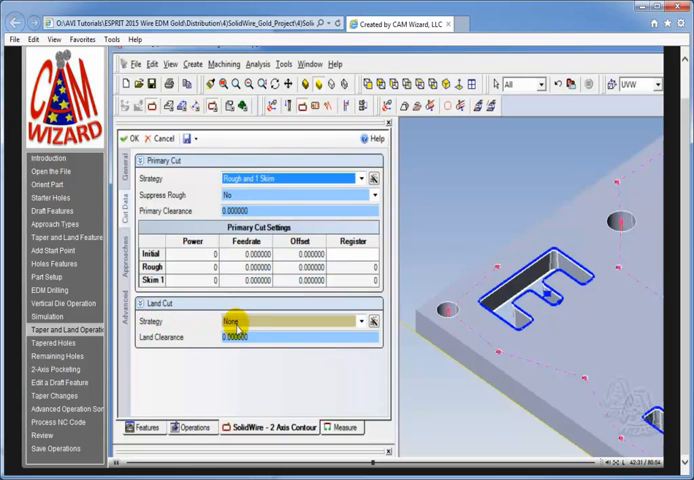
pyautogui.click(360, 320)
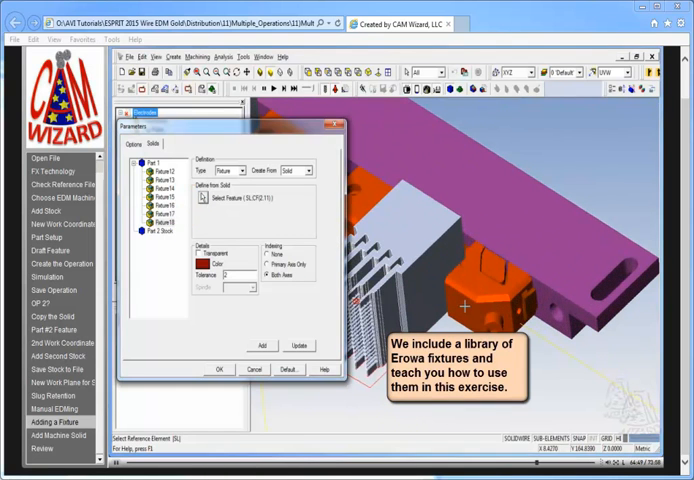
# Browse for a fixture file, listing the Wire EDM tutorial folder.
pyautogui.click(262, 346)
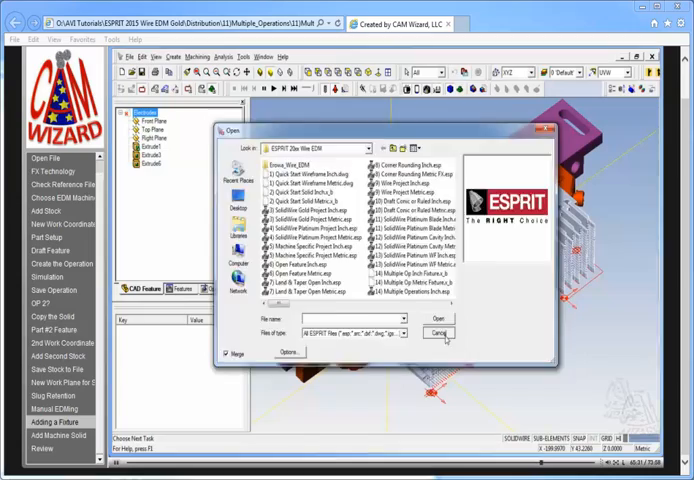
# Load the selected fixture file into the project.
pyautogui.click(444, 332)
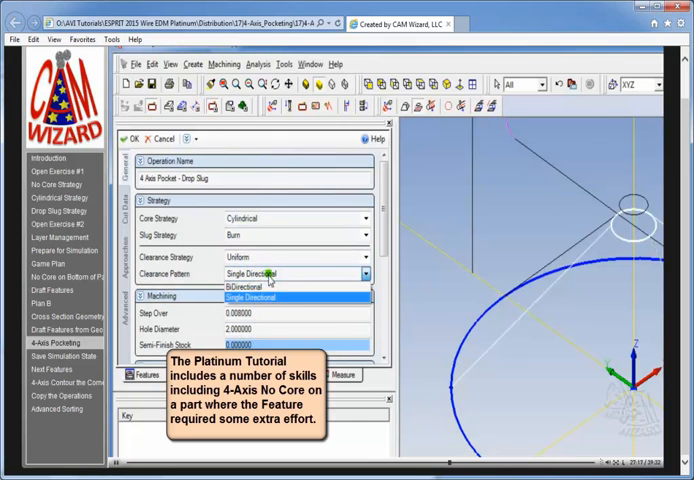
# Set the Drop Slug pocket to Single Directional clearance, hole diameter 2 and Z axis position 1.574803.
pyautogui.click(290, 296)
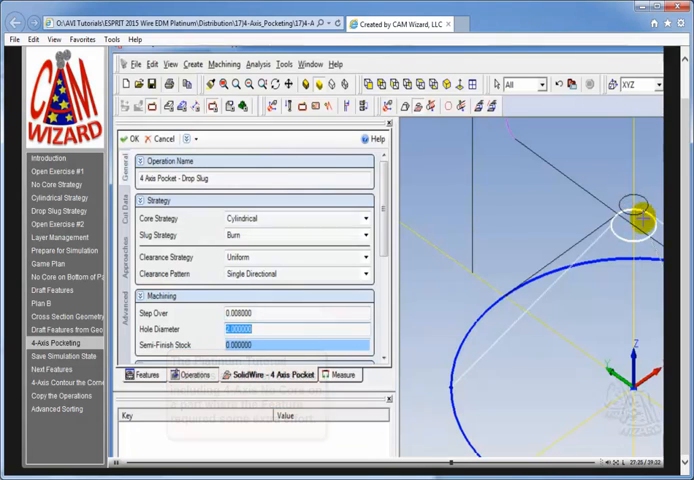
pyautogui.write('25')
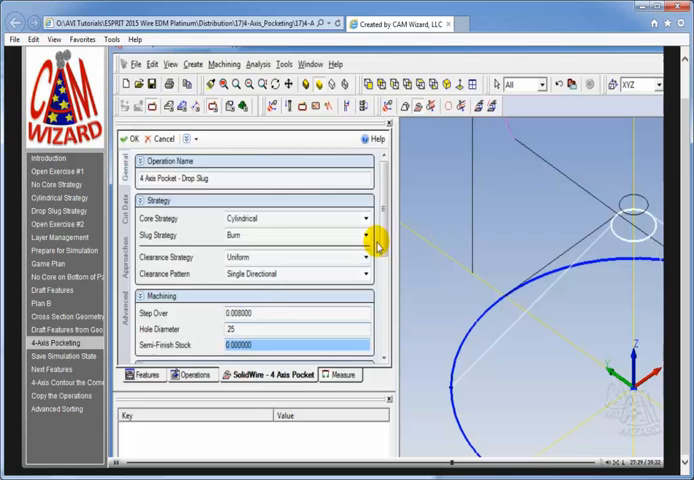
pyautogui.scroll(-3)
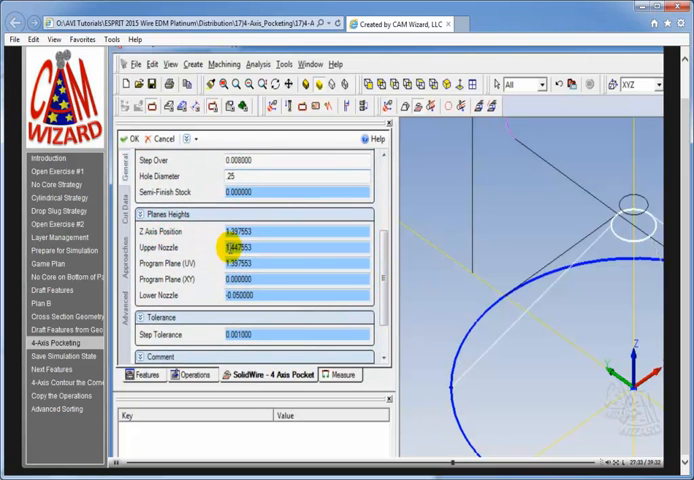
pyautogui.click(236, 246)
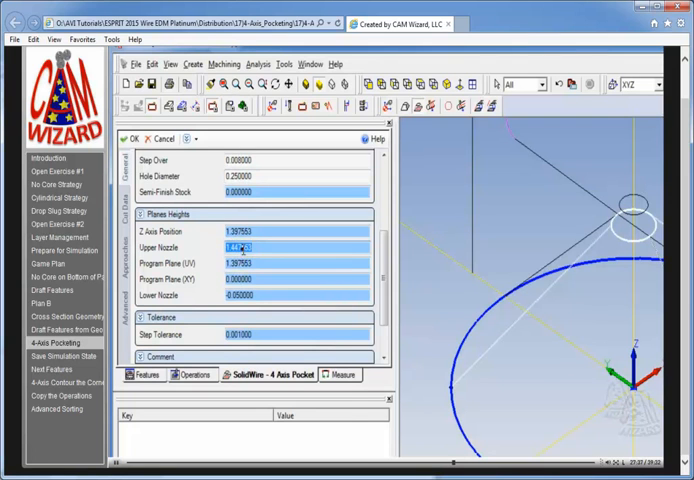
pyautogui.write('1.574803')
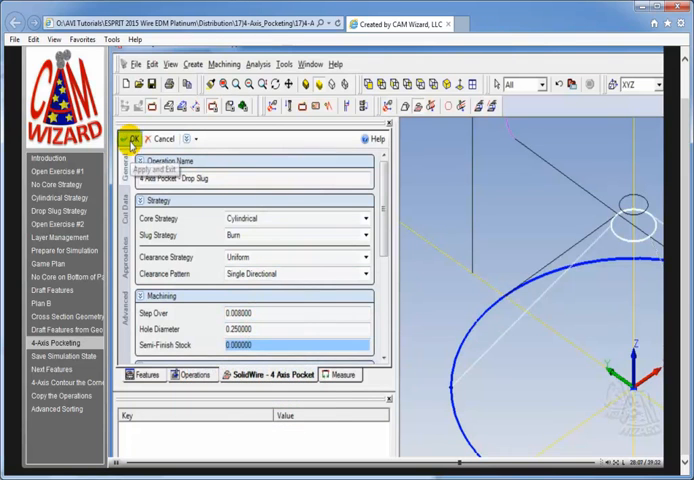
# Accept the Drop Slug and Burn 4-axis pocket operations and start the toolpath simulation.
pyautogui.click(180, 178)
pyautogui.write('Burn')
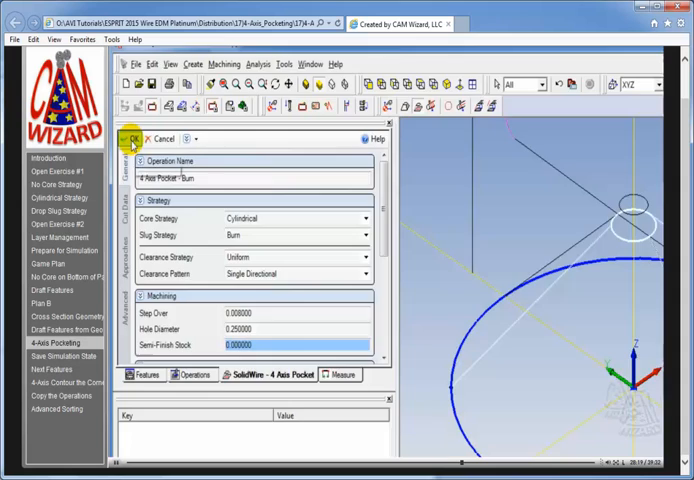
pyautogui.click(128, 138)
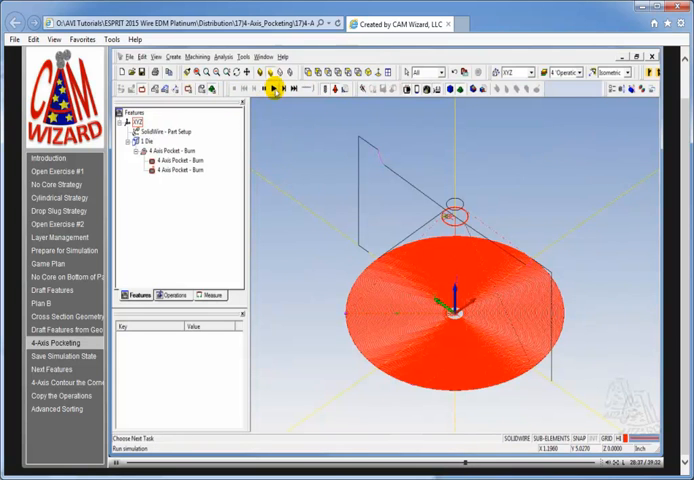
pyautogui.click(276, 88)
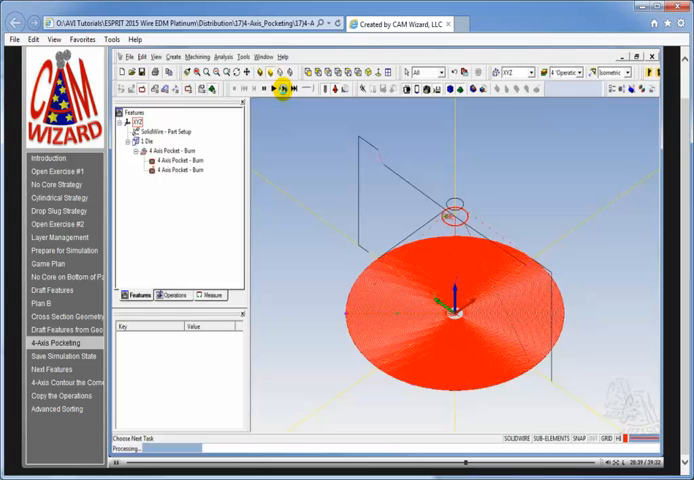